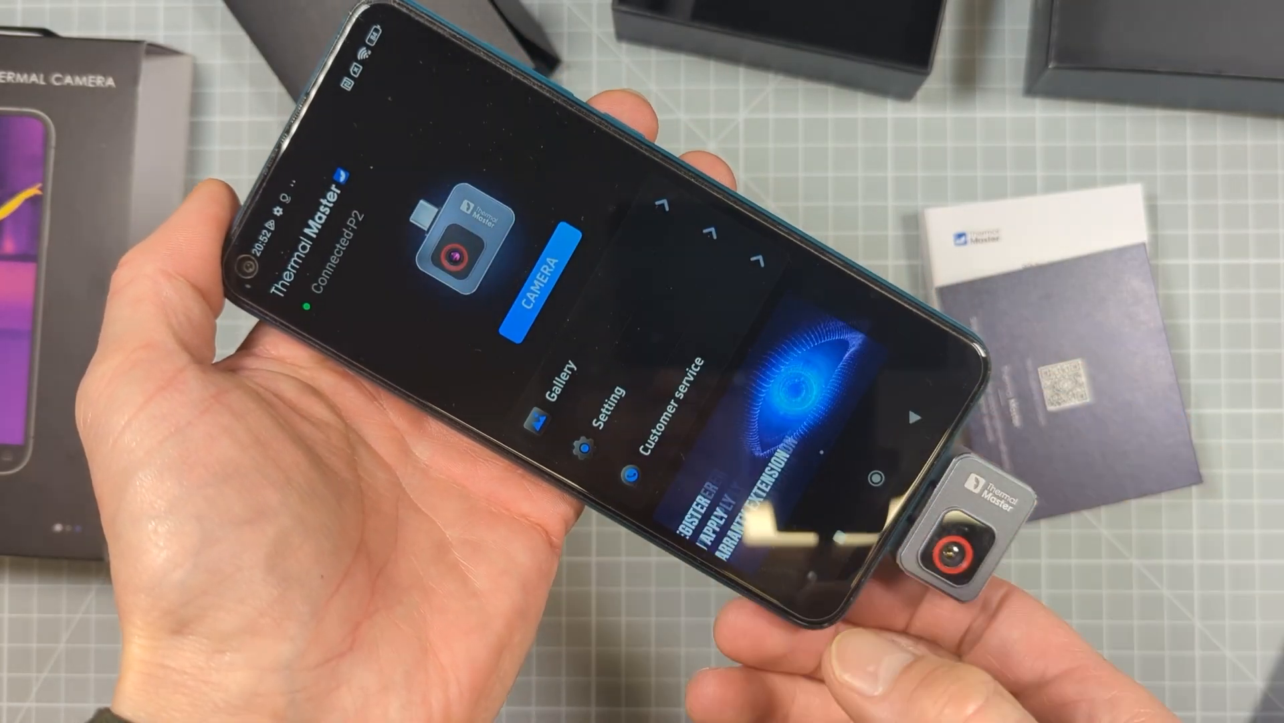
Connect the Thermal Master P2 module so the app reports the camera as connected
{"action": "left_click", "coordinate": [669, 393]}
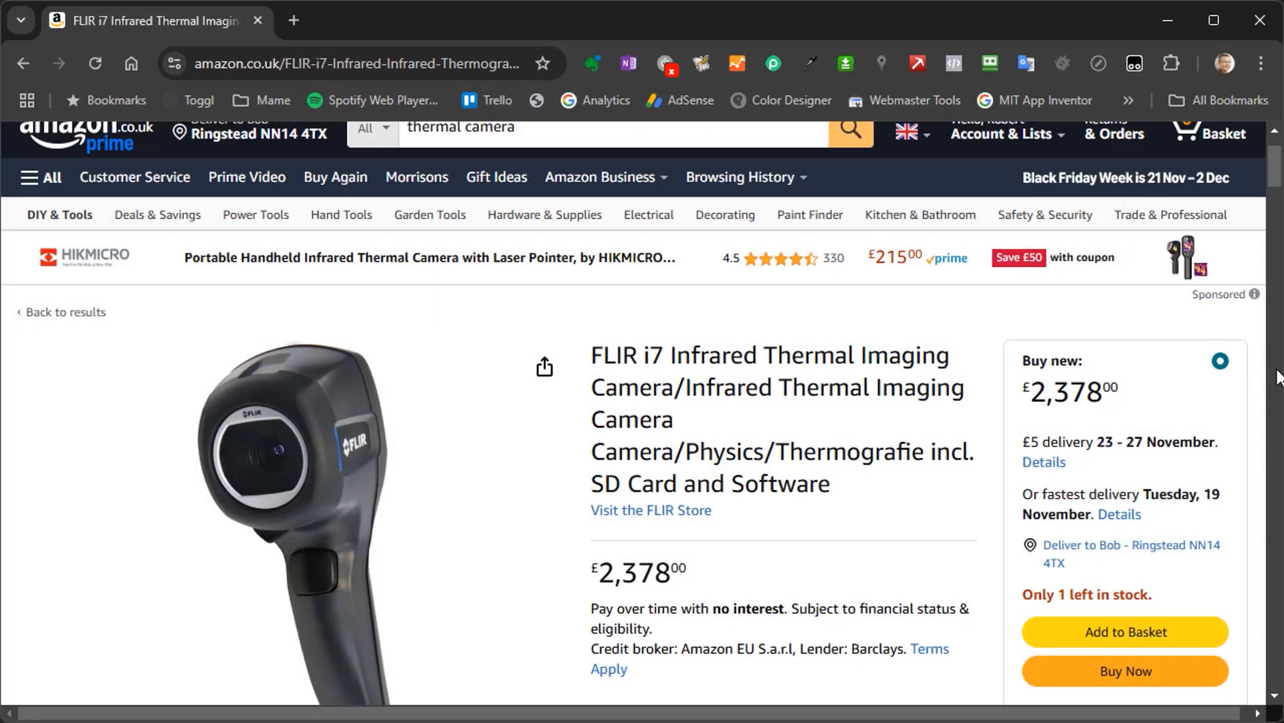
Scroll the FLIR i7 Amazon page down to the item details showing 140 x 140 resolution
{"action": "scroll", "scroll_direction": "down", "scroll_amount": 3}
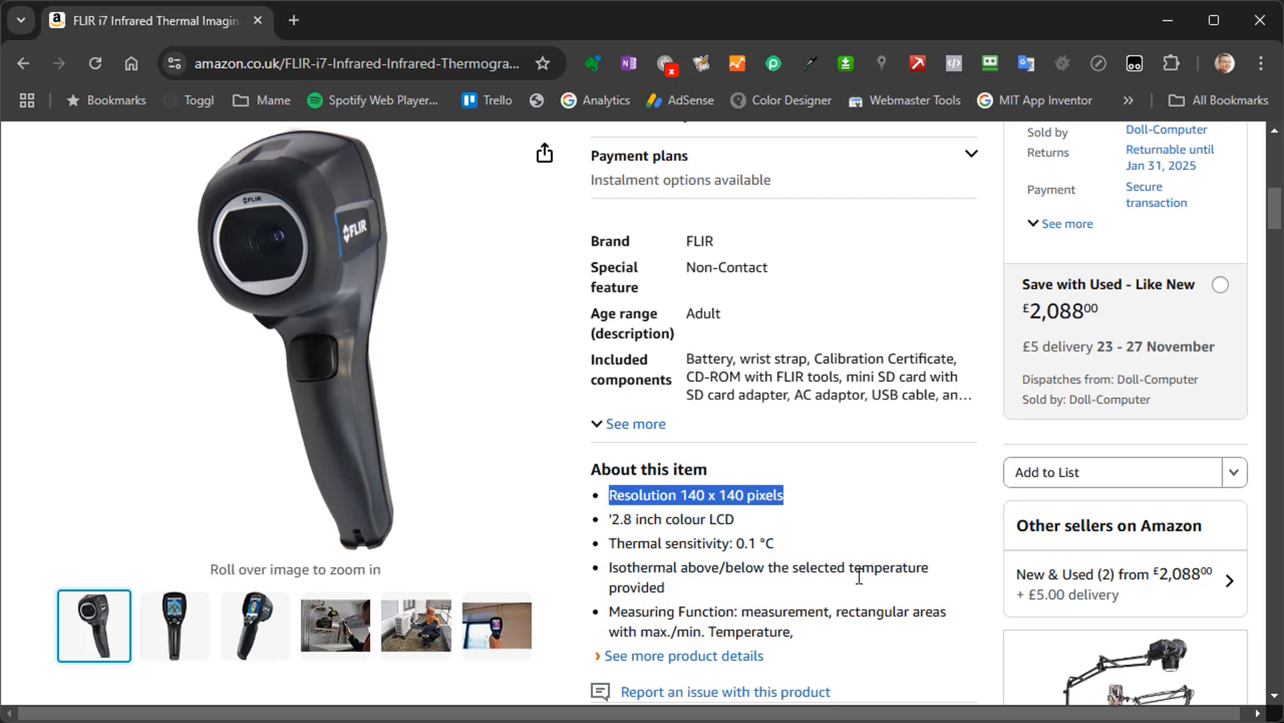
{"action": "mouse_move", "coordinate": [915, 611]}
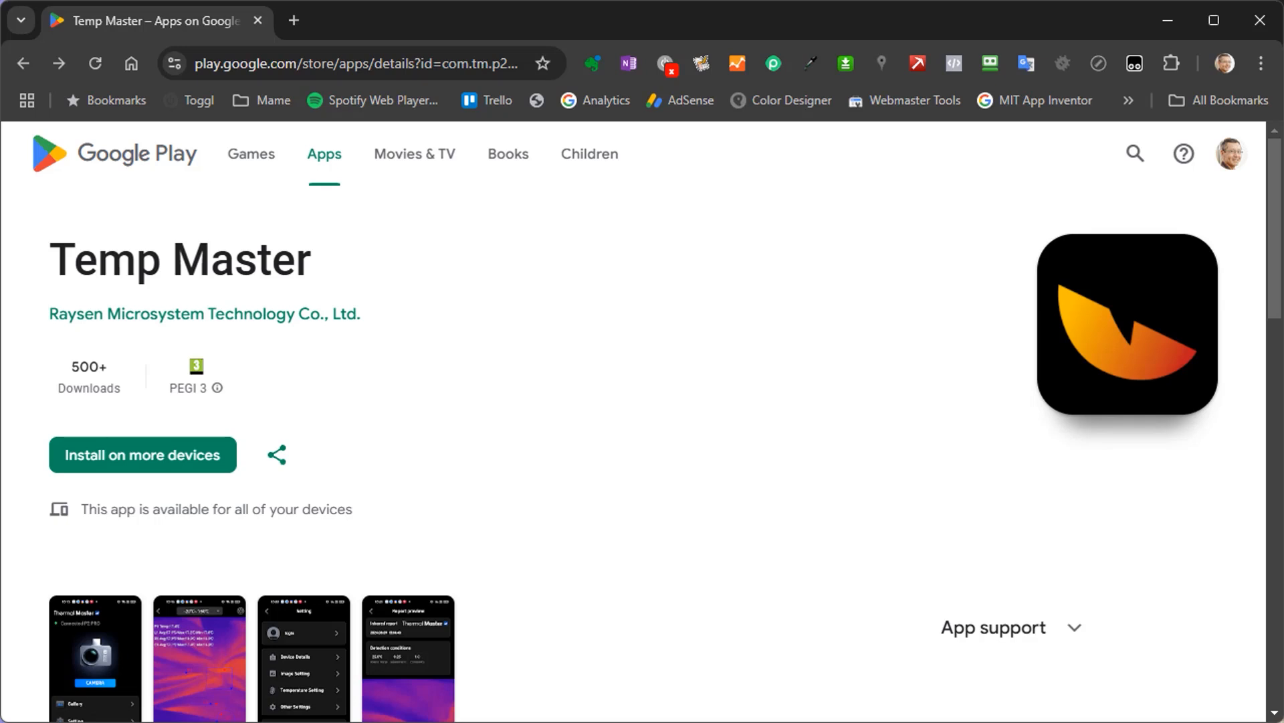
{"action": "mouse_move", "coordinate": [527, 474]}
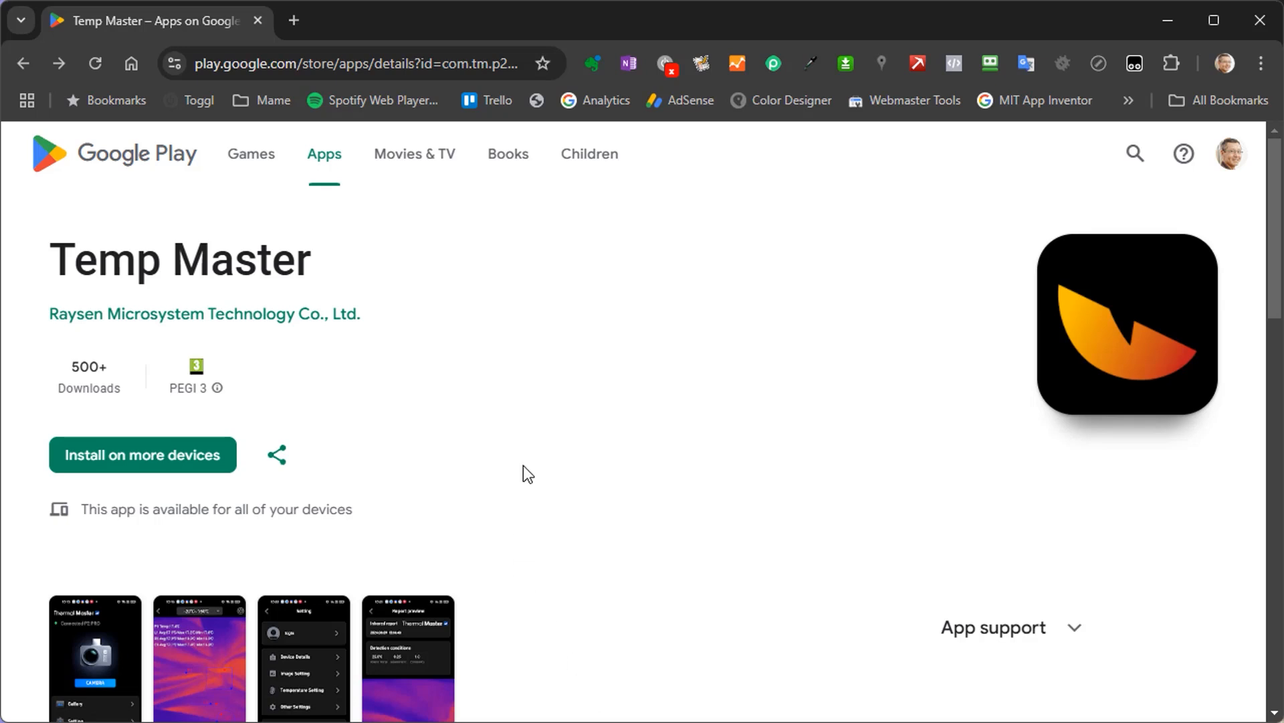
Scroll the Temp Master Google Play listing down through its screenshots and What's new
{"action": "scroll", "scroll_direction": "down", "scroll_amount": 3}
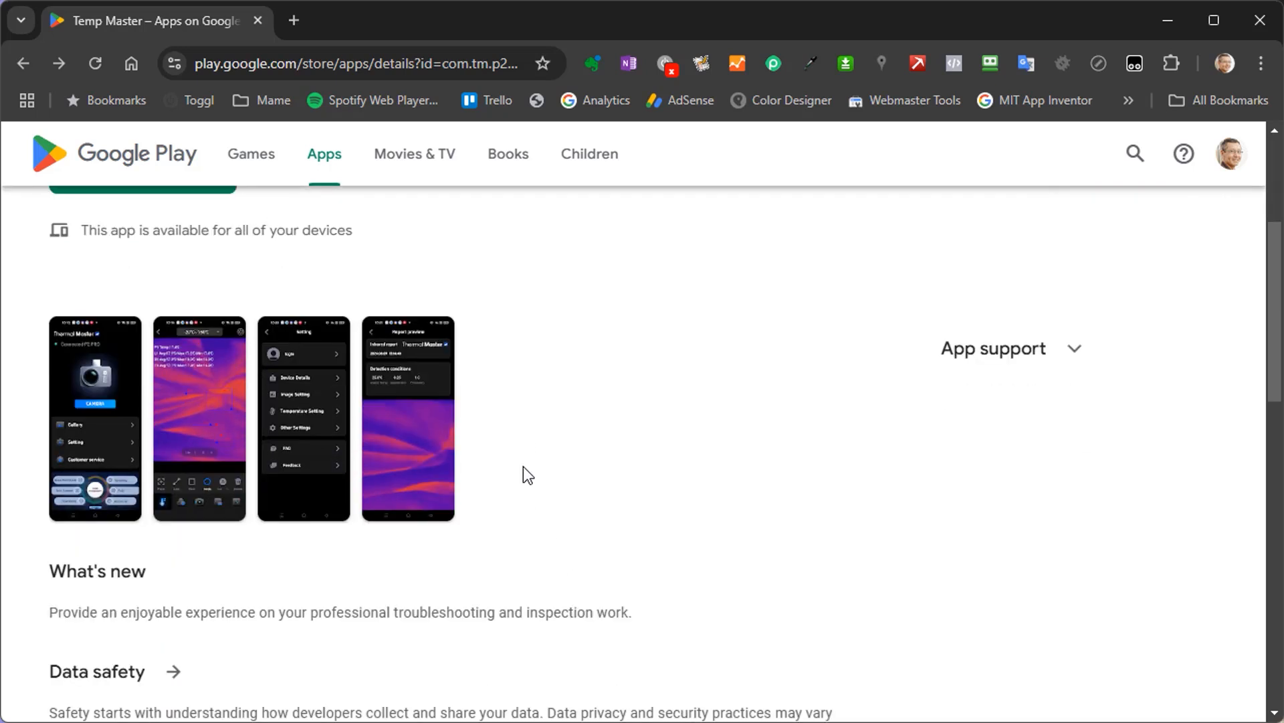
{"action": "scroll", "scroll_direction": "down", "scroll_amount": 3}
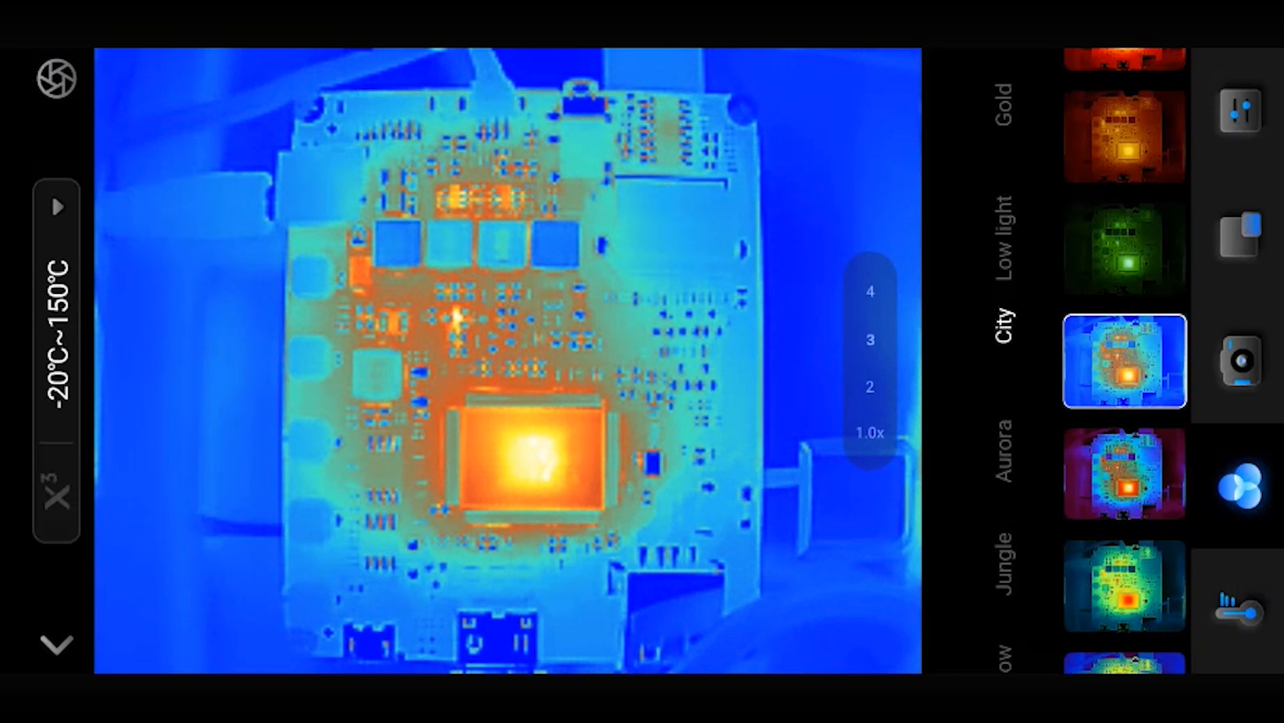
{"action": "left_click", "coordinate": [57, 491]}
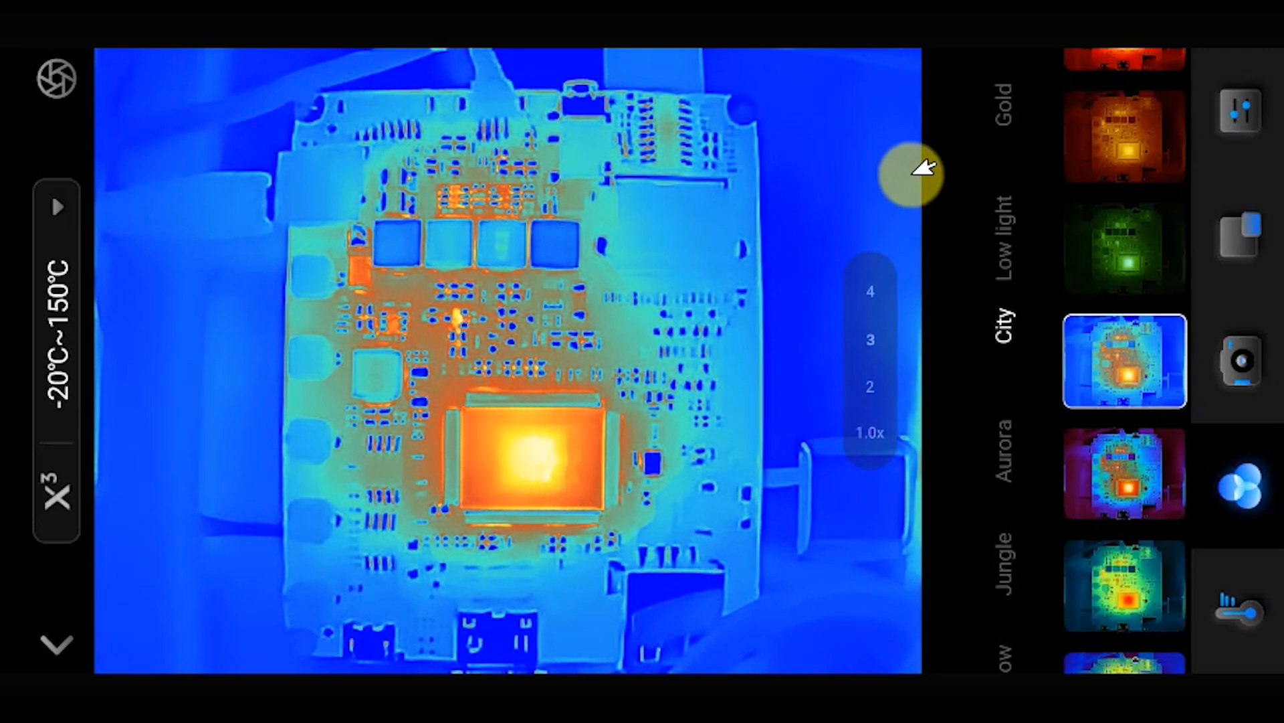
Zoom the live thermal view from 1.0x to maximum on the board's components, then back out
{"action": "left_click_drag", "start_coordinate": [914, 177], "coordinate": [877, 291]}
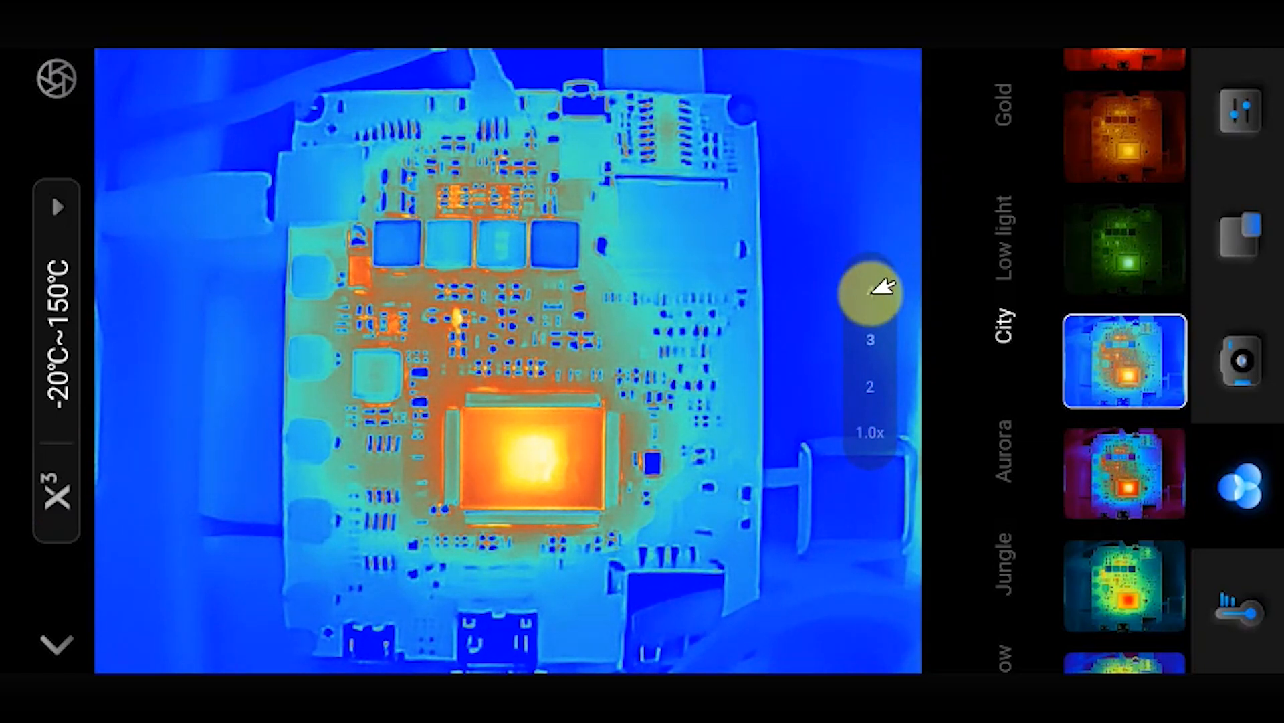
{"action": "left_click_drag", "start_coordinate": [877, 294], "coordinate": [877, 233]}
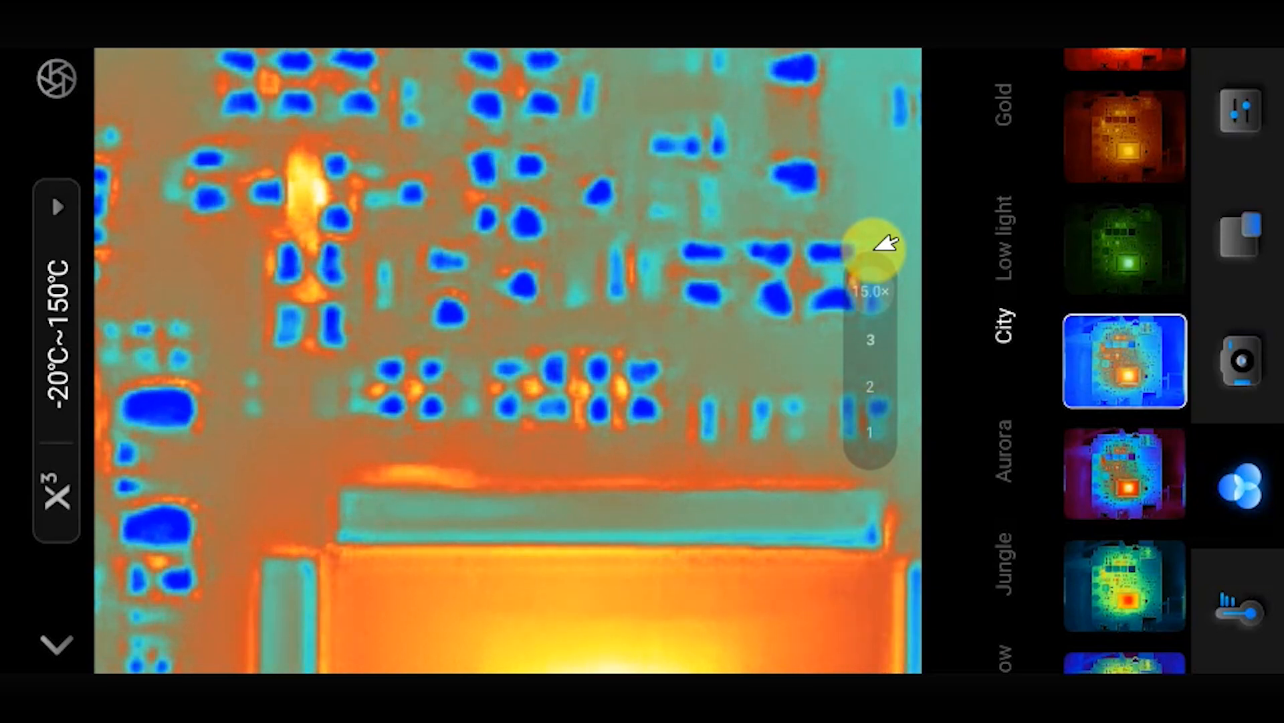
{"action": "left_click_drag", "start_coordinate": [871, 254], "coordinate": [871, 432]}
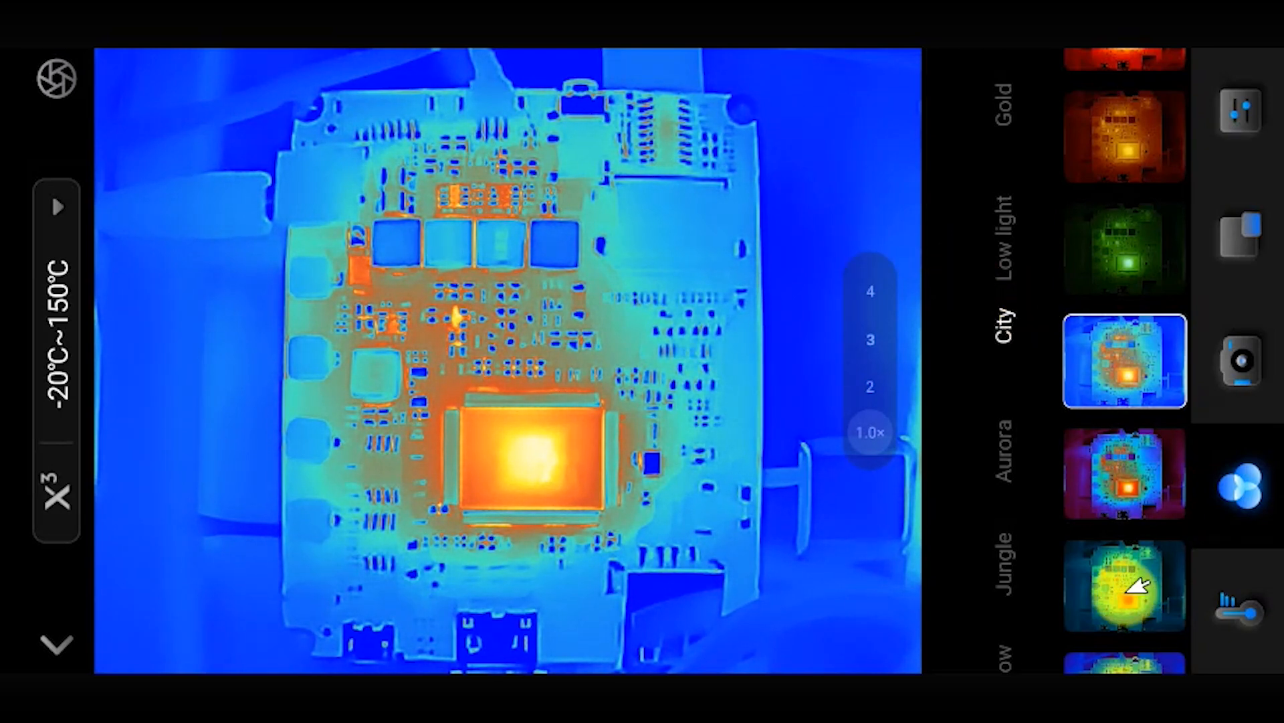
Switch the live thermal image to the Red Hot palette from the palette list
{"action": "left_click", "coordinate": [1123, 360]}
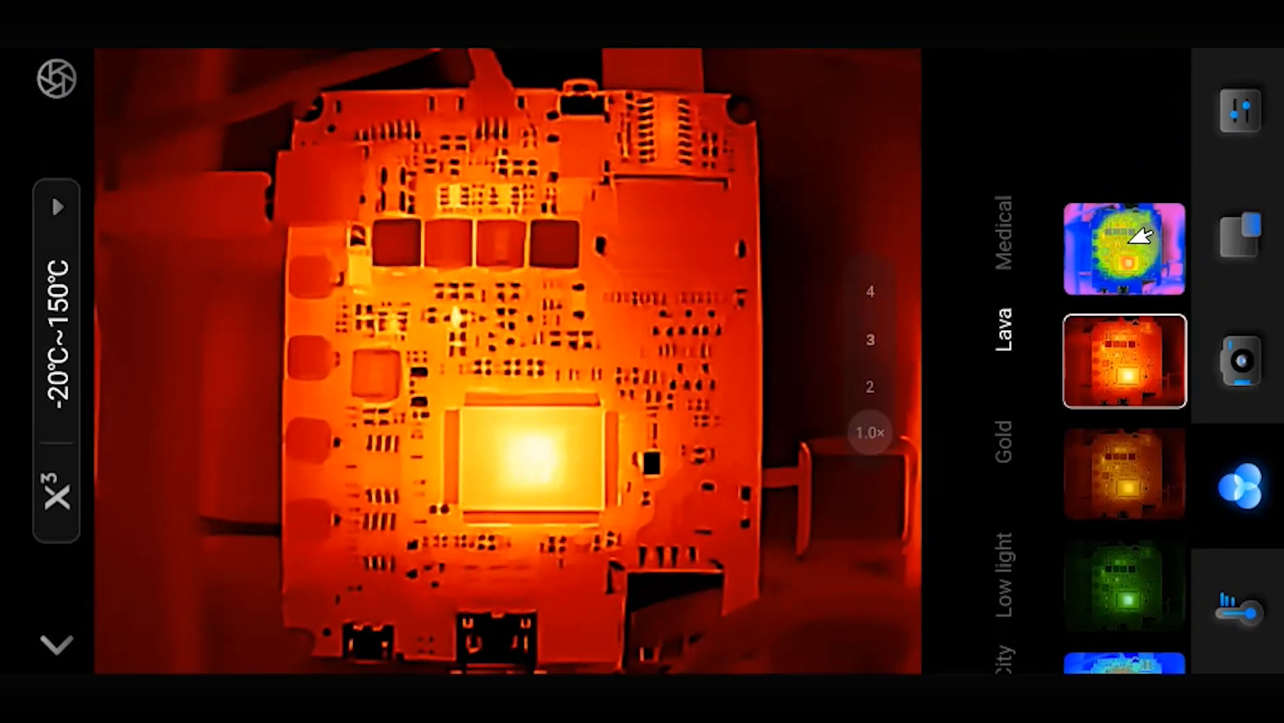
{"action": "left_click", "coordinate": [1123, 248]}
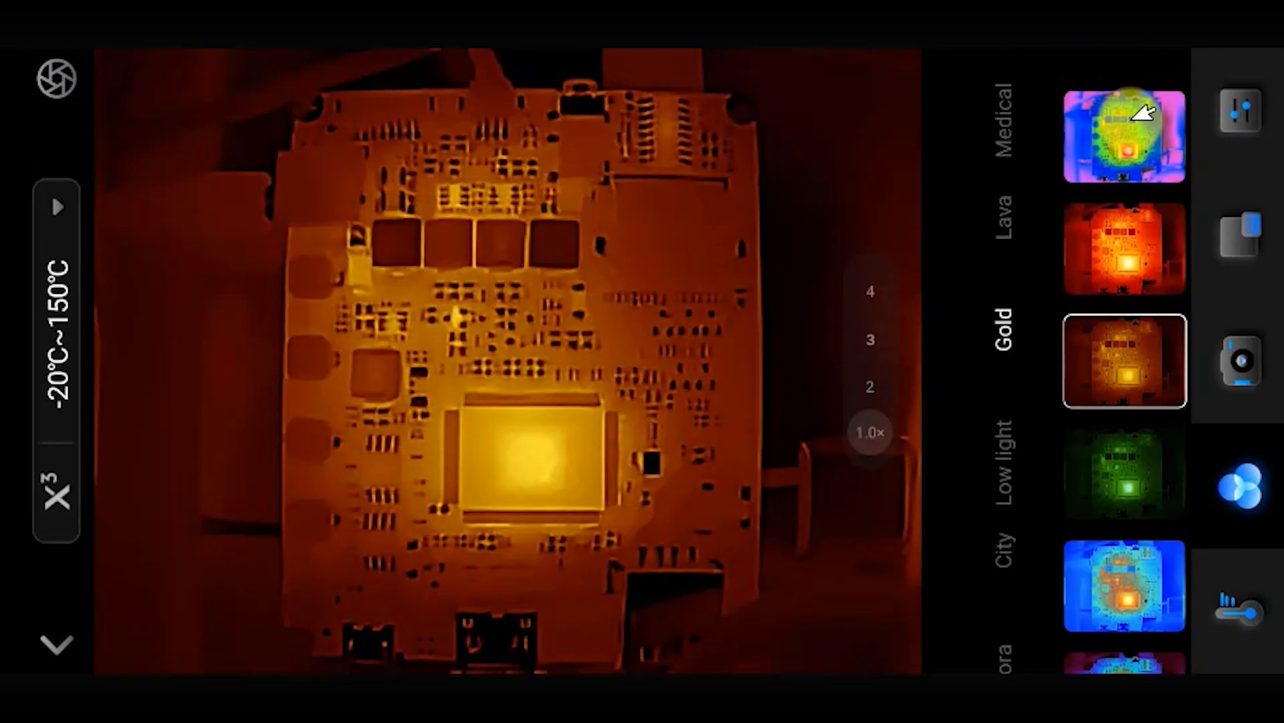
{"action": "left_click", "coordinate": [1125, 135]}
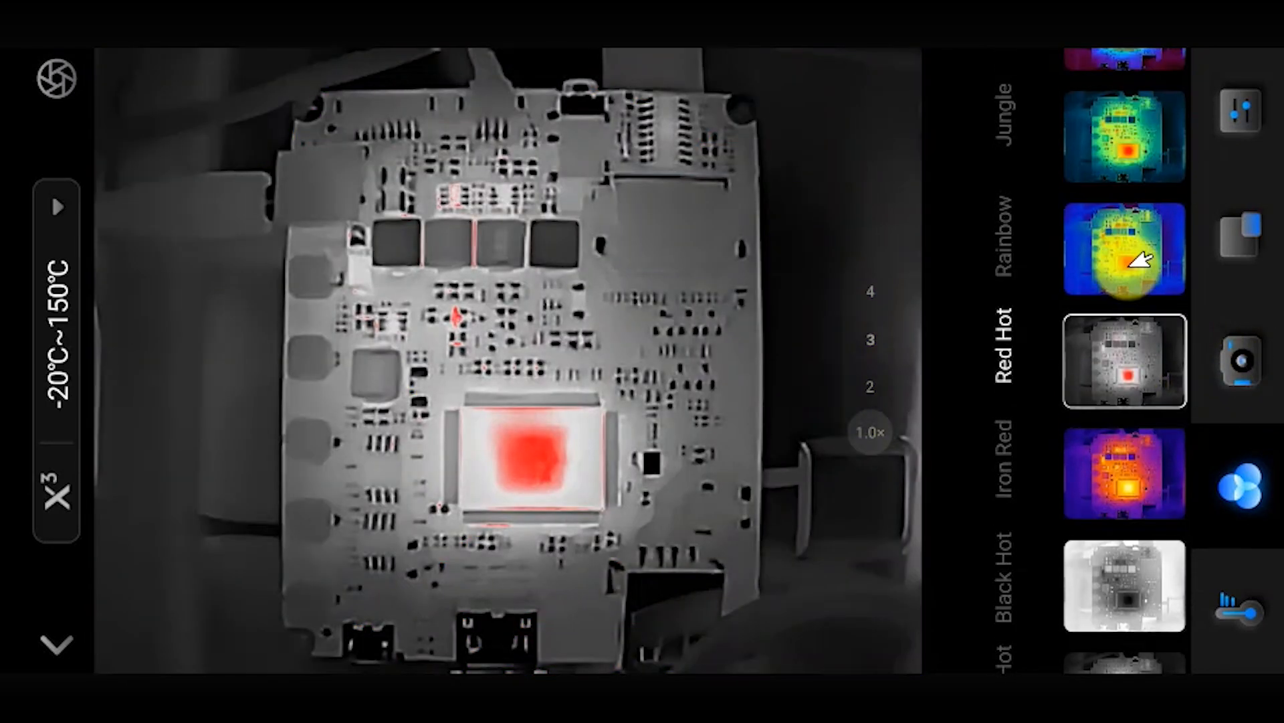
{"action": "mouse_move", "coordinate": [1246, 360]}
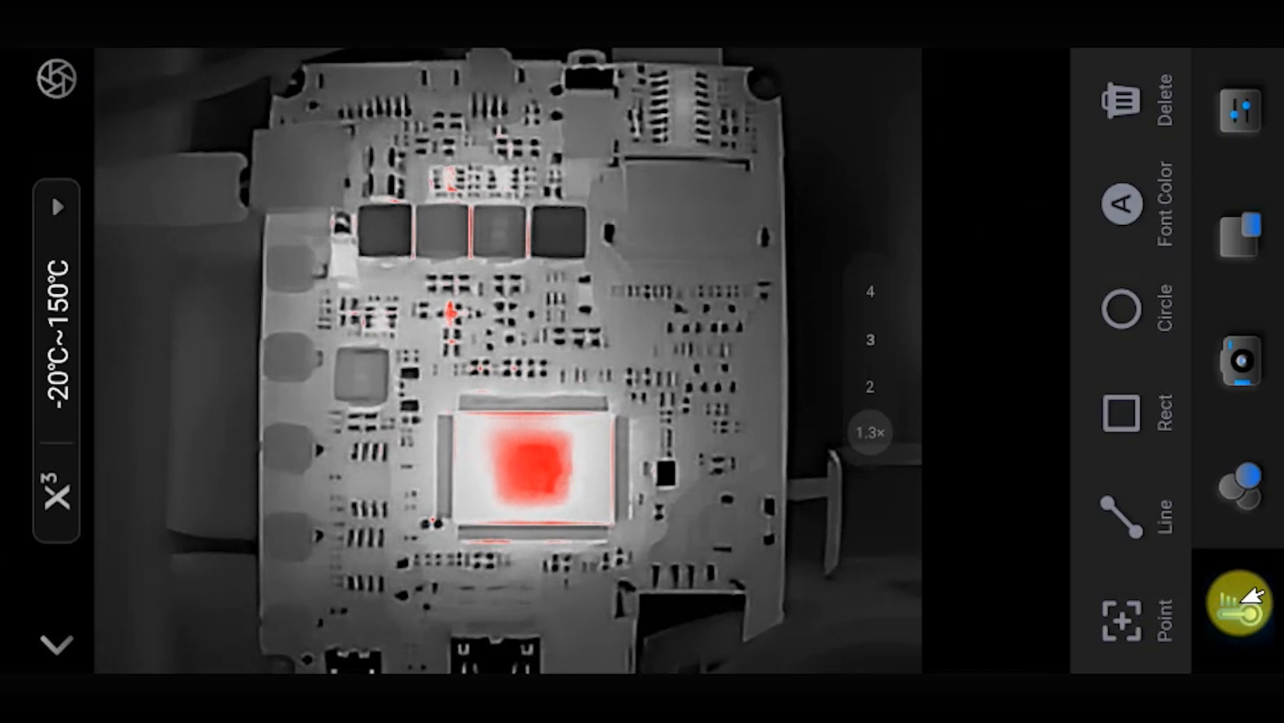
Place spot readings P1 on the main chip and P2, P3 on smaller components (about 49, 43, 37 °C)
{"action": "left_click", "coordinate": [1239, 598]}
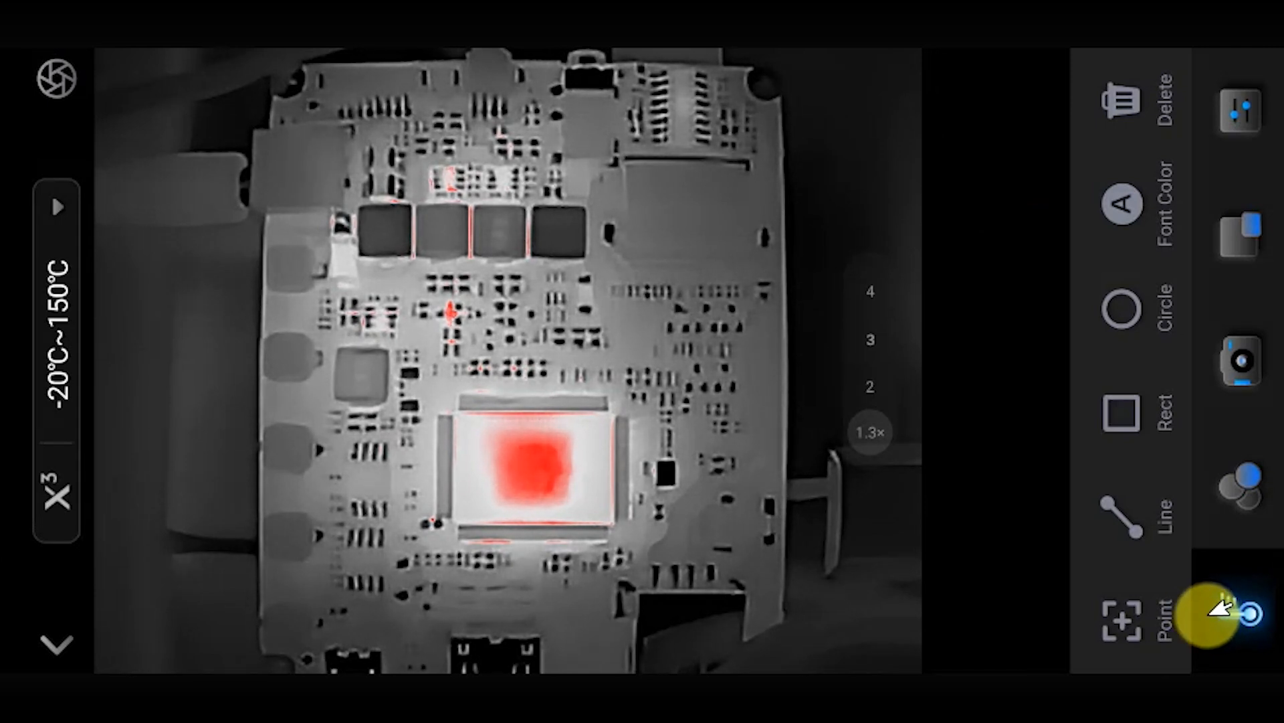
{"action": "left_click", "coordinate": [1125, 616]}
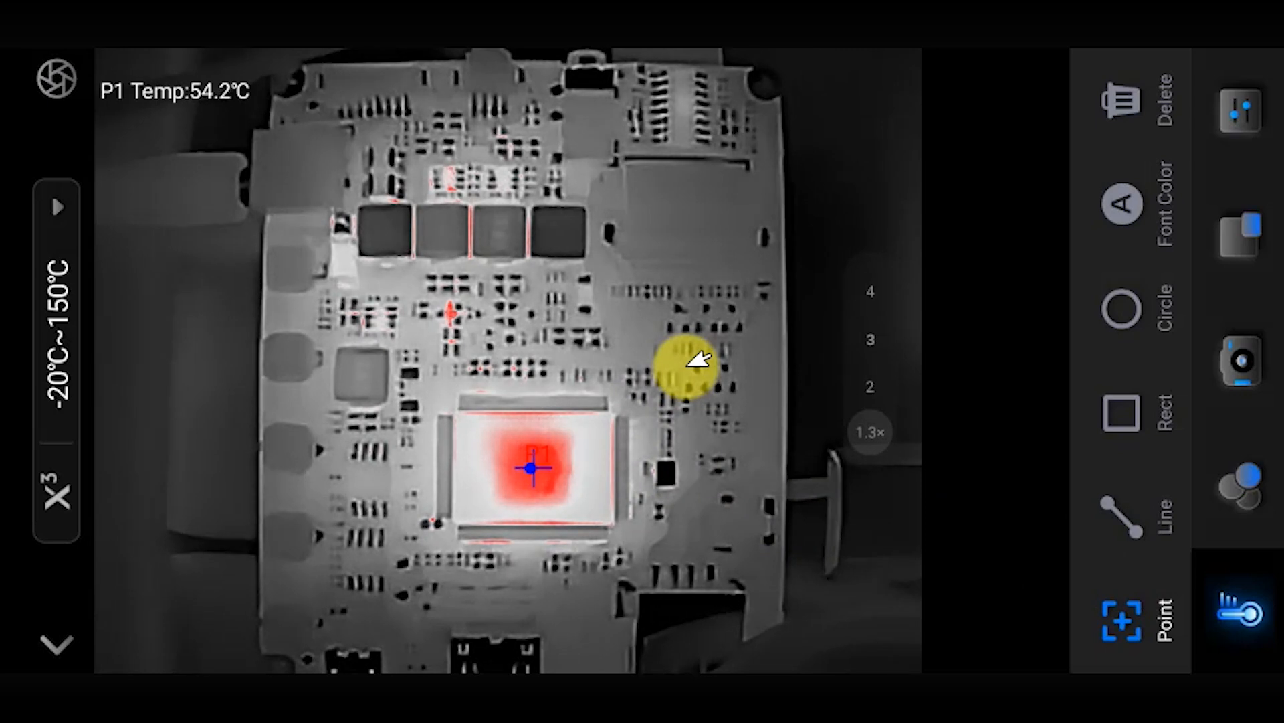
{"action": "left_click_drag", "start_coordinate": [688, 370], "coordinate": [976, 373]}
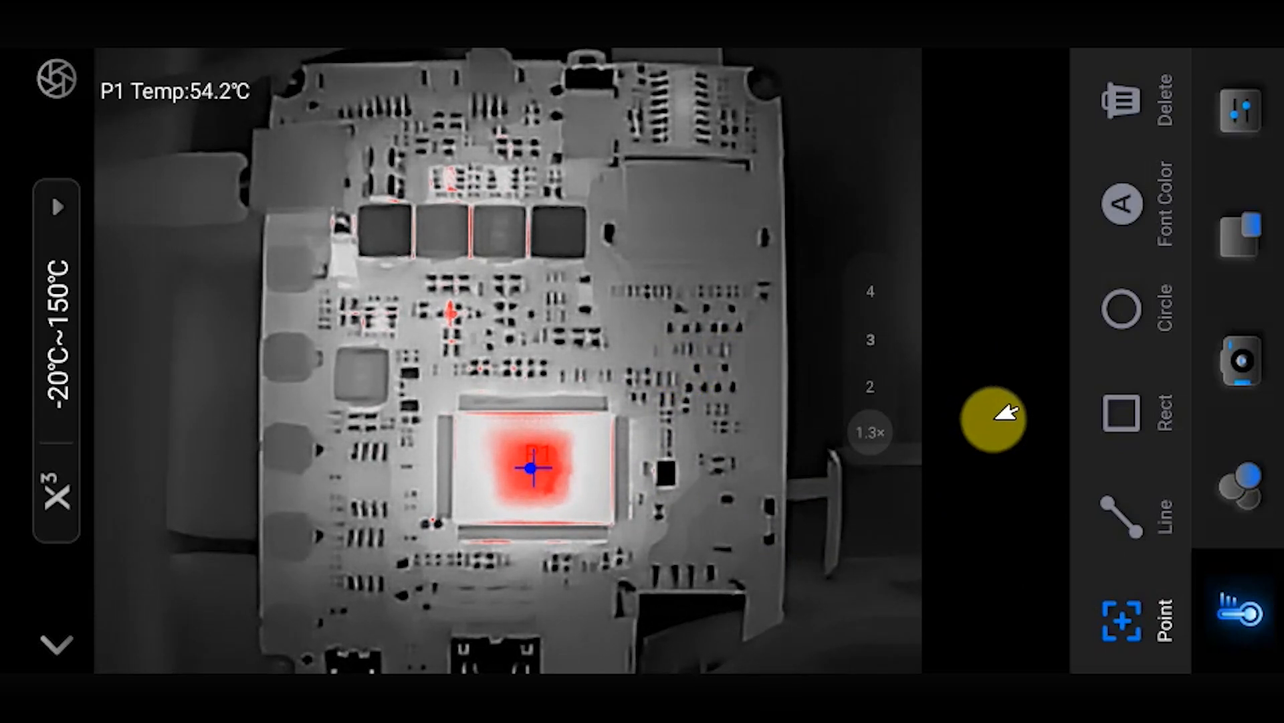
{"action": "mouse_move", "coordinate": [1049, 455]}
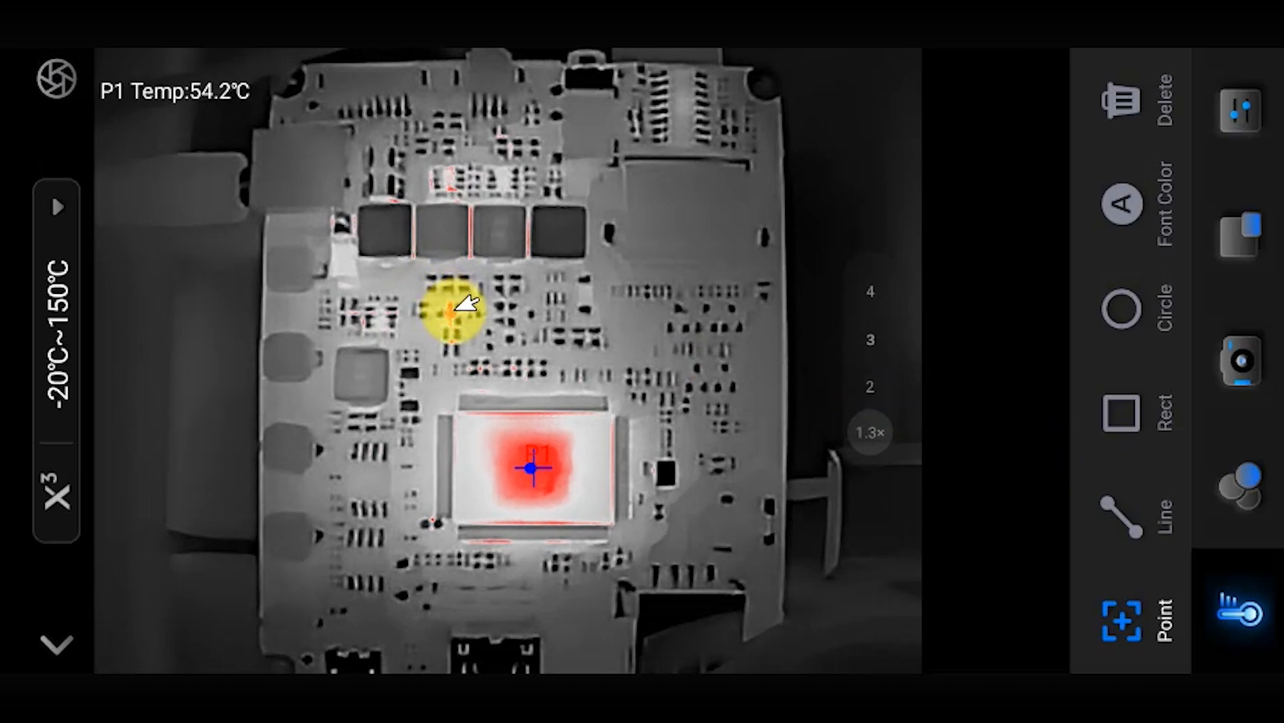
{"action": "left_click", "coordinate": [454, 313]}
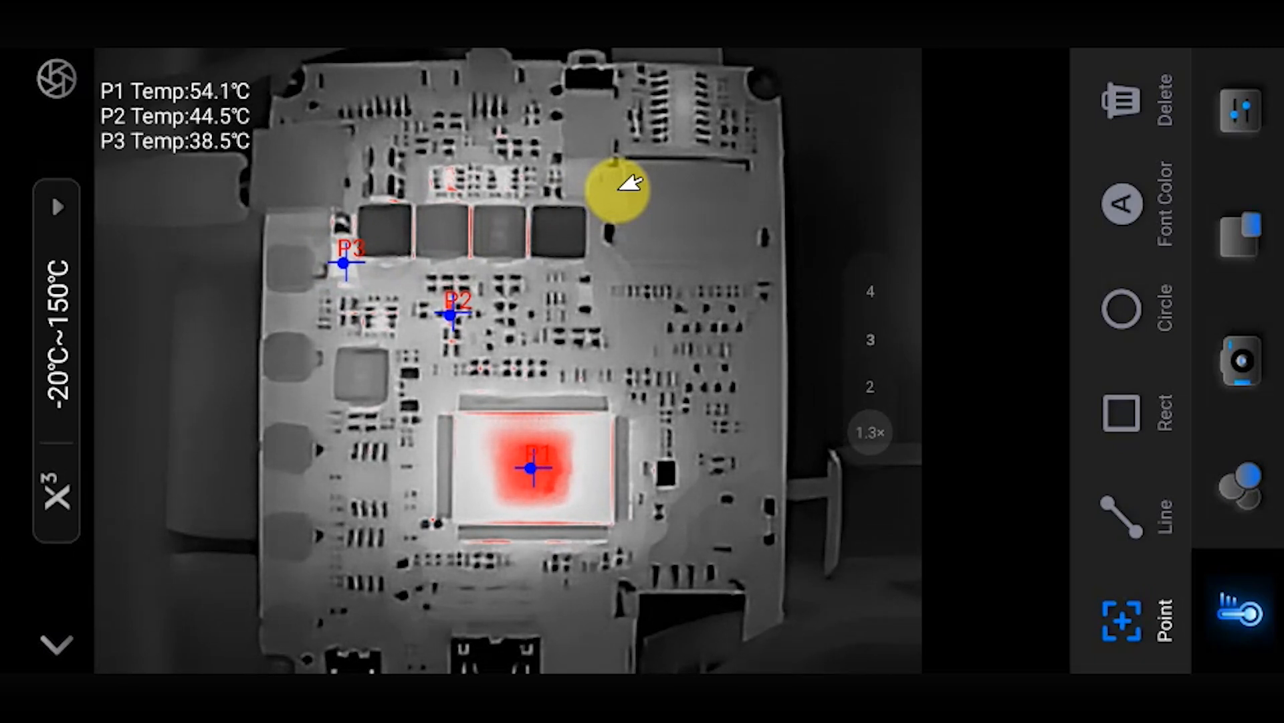
{"action": "left_click_drag", "start_coordinate": [622, 193], "coordinate": [856, 278]}
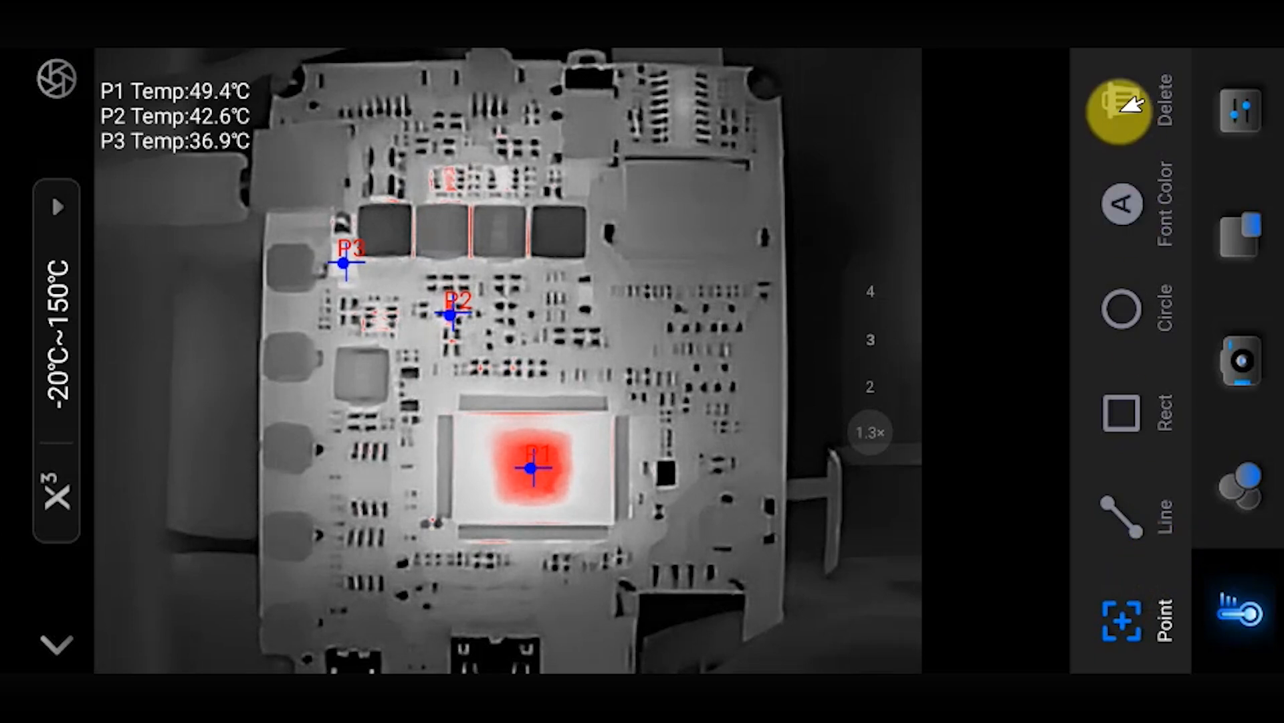
Delete the spot readings and start drawing the rectangle, circle and line measurements
{"action": "left_click", "coordinate": [1122, 410]}
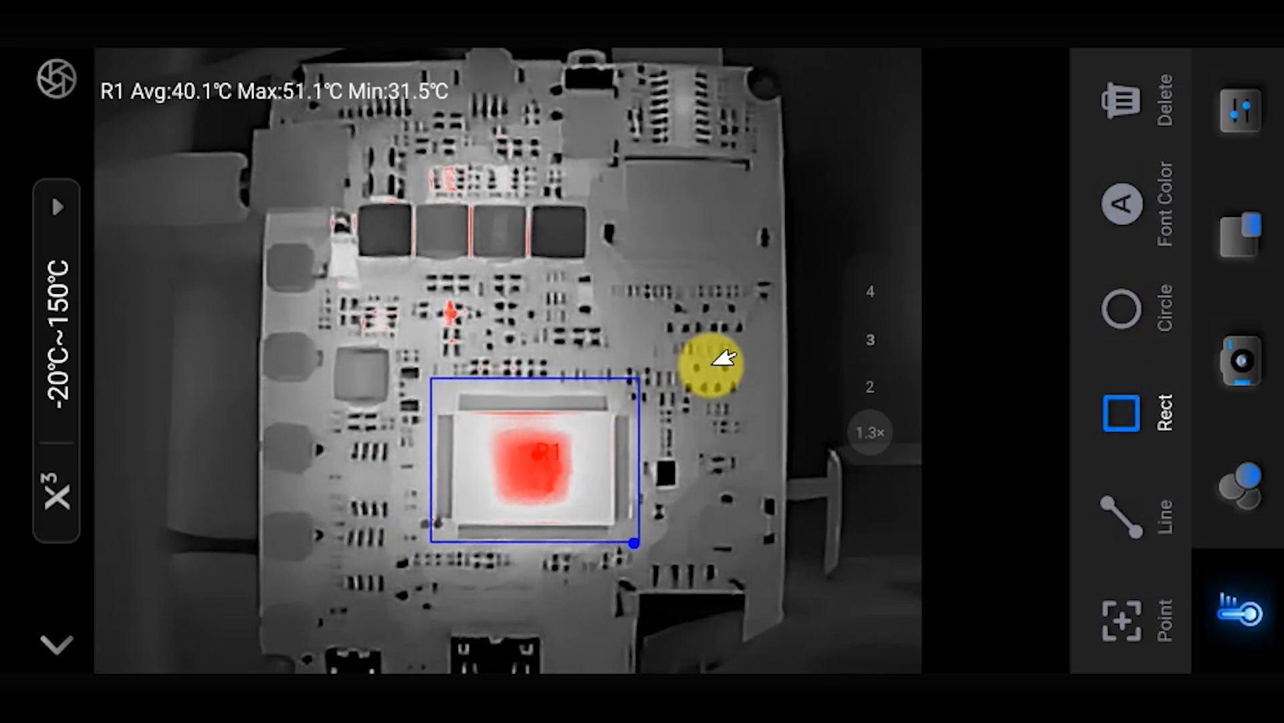
{"action": "left_click", "coordinate": [1123, 308]}
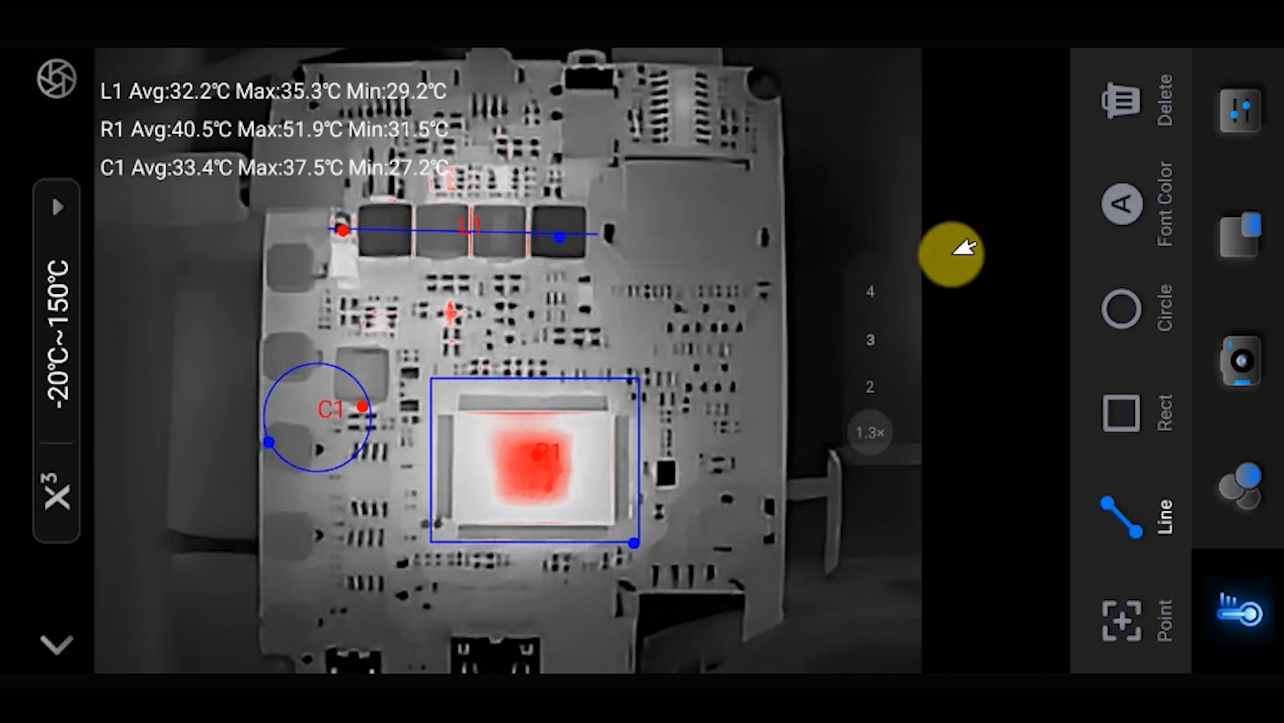
{"action": "mouse_move", "coordinate": [1123, 98]}
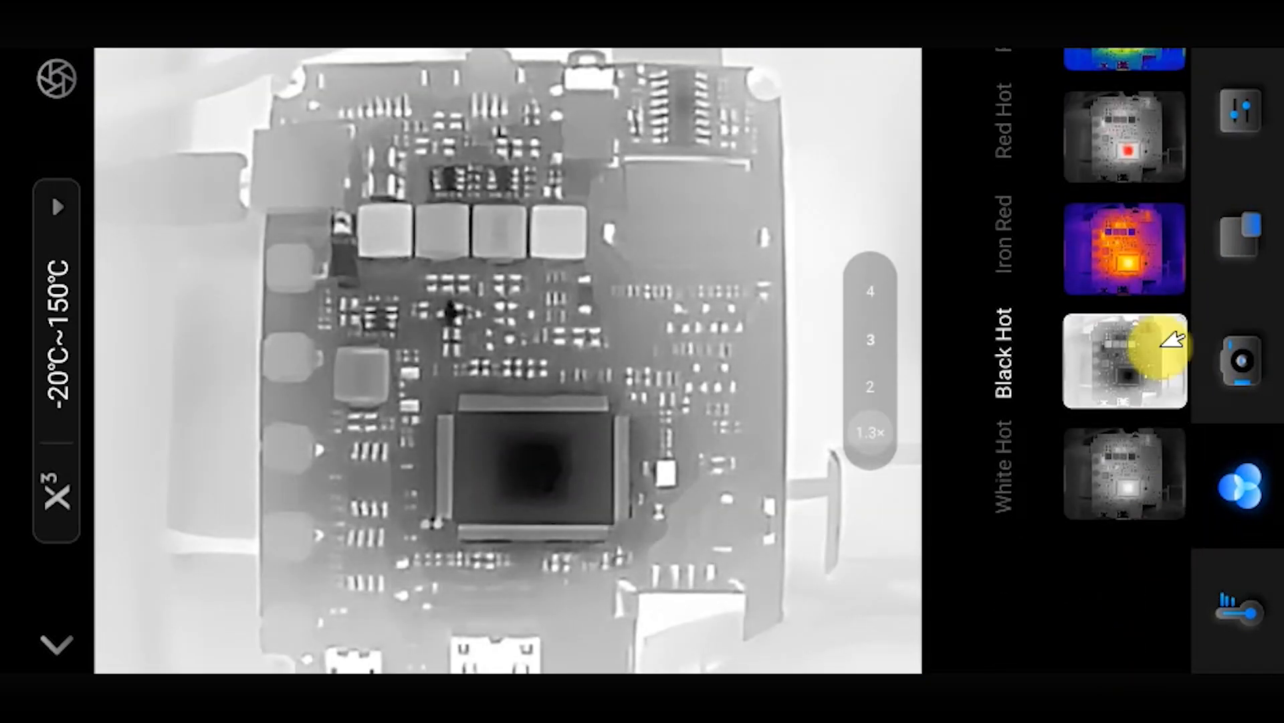
{"action": "mouse_move", "coordinate": [1180, 120]}
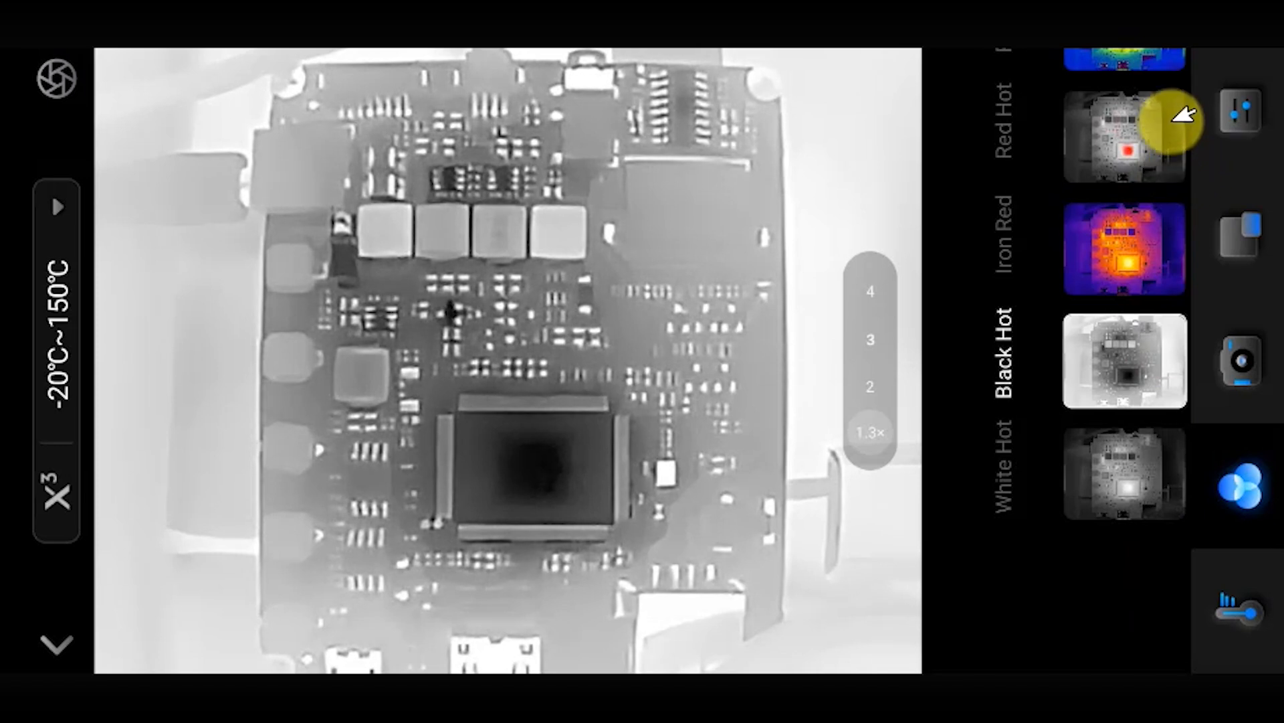